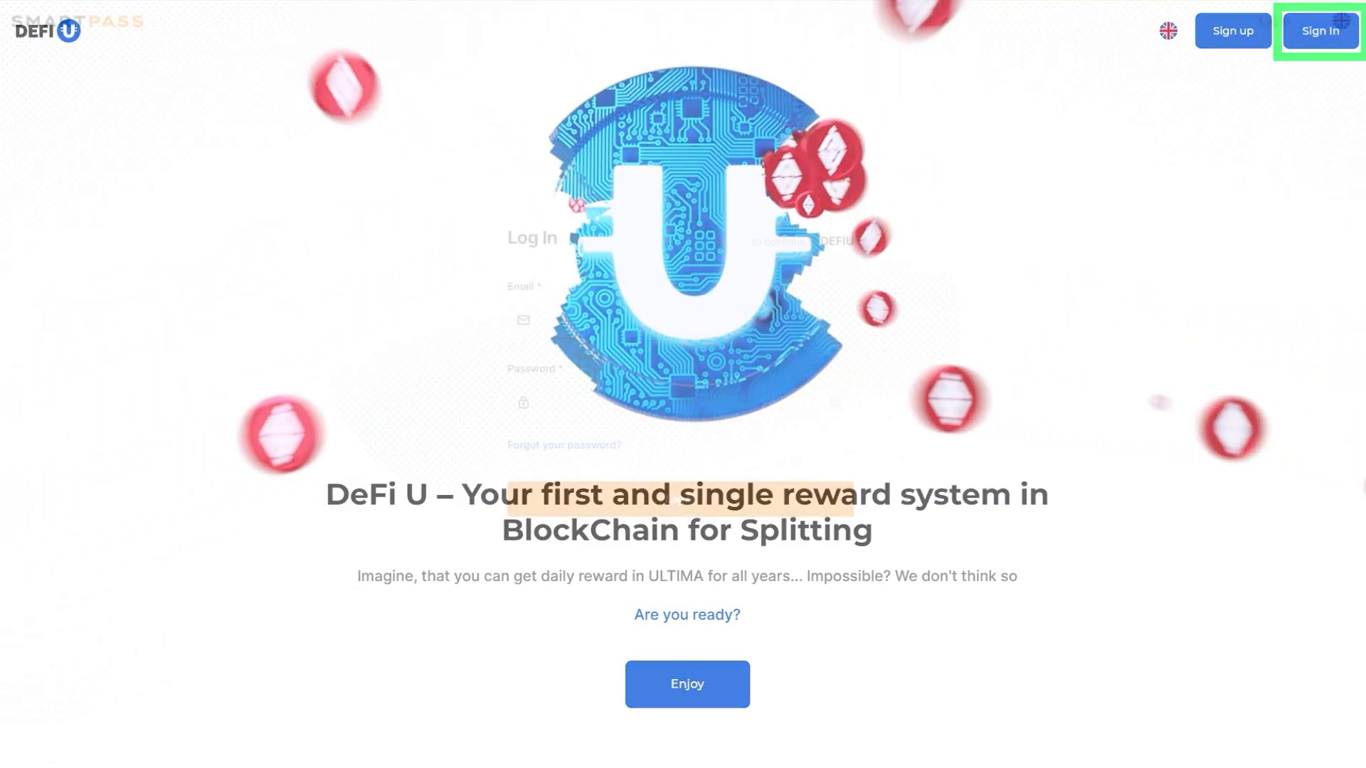
Step: Sign in and buy the STARTER Booster Split contract, paying with ULTIMA Freezing
{"action": "left_click", "coordinate": [1319, 30]}
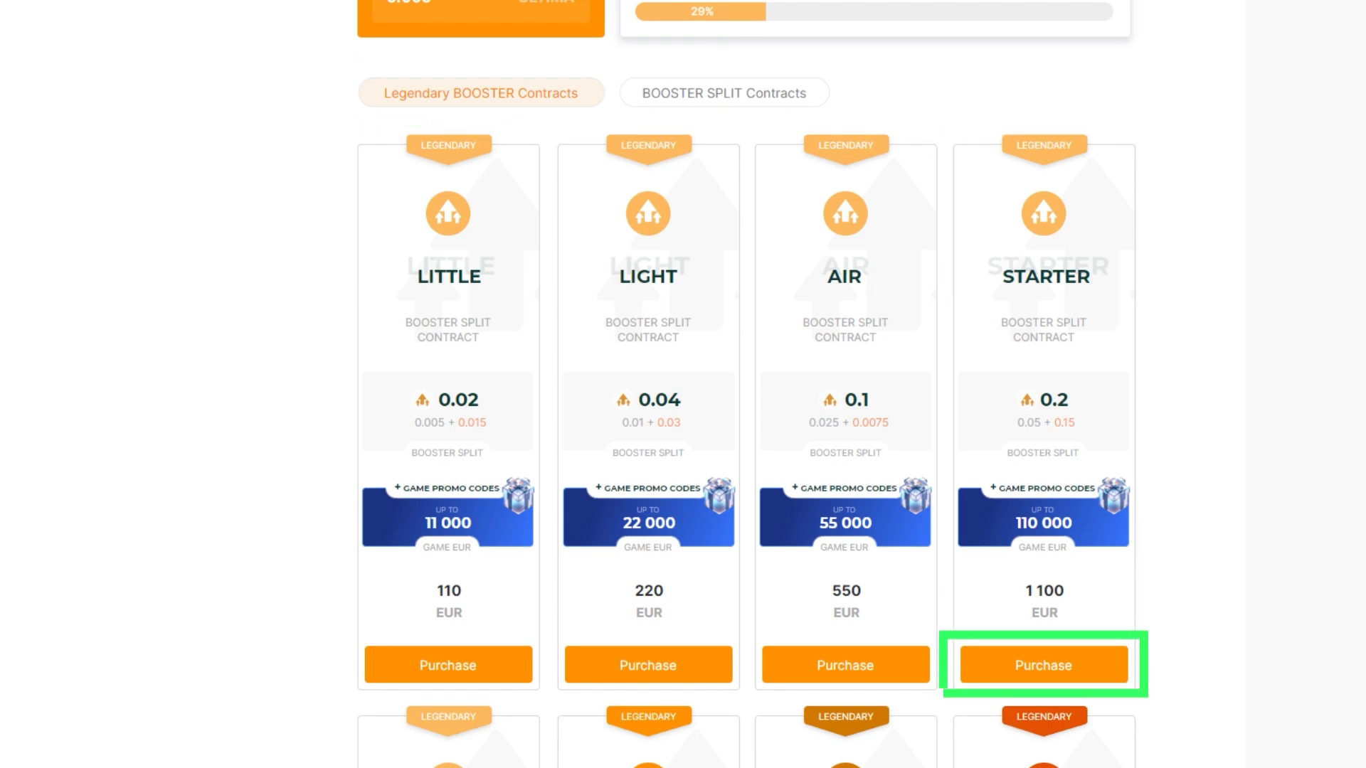
{"action": "left_click", "coordinate": [1042, 665]}
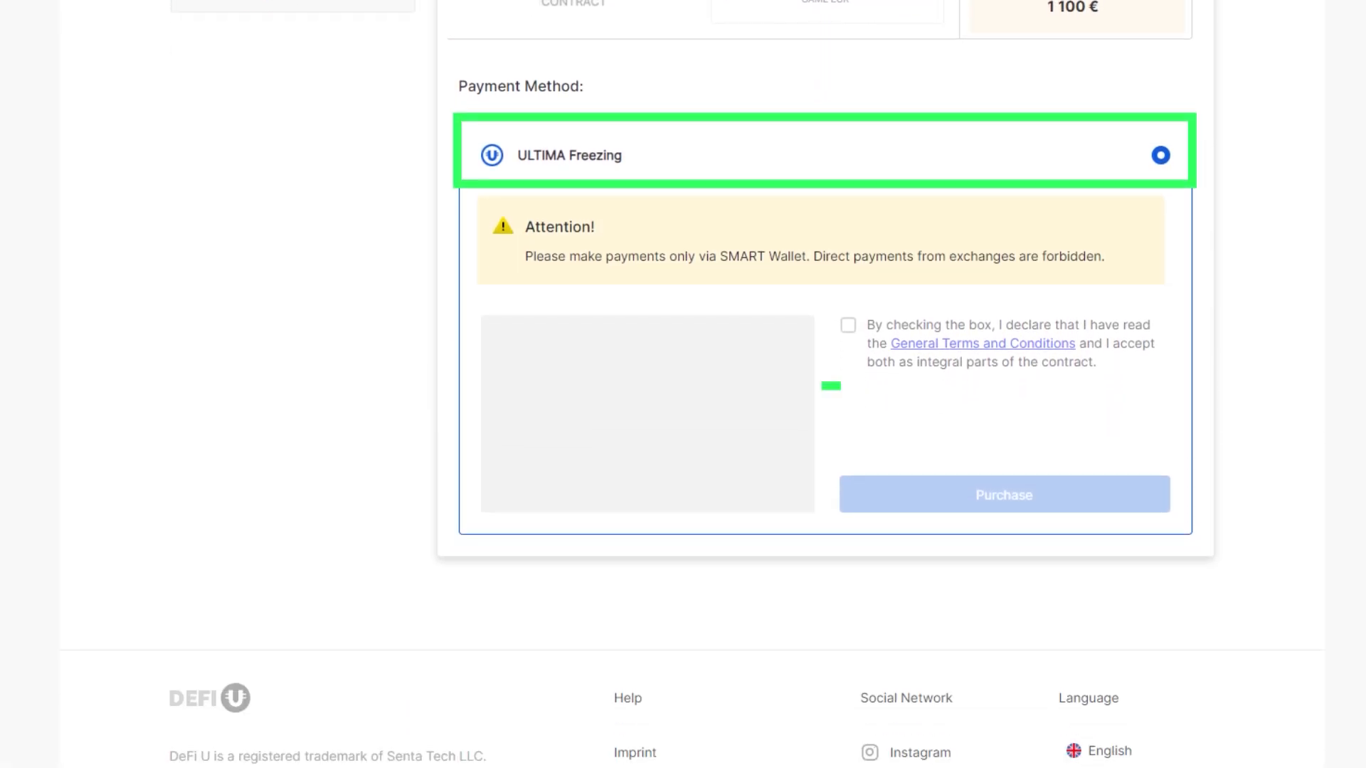
{"action": "left_click", "coordinate": [1003, 494]}
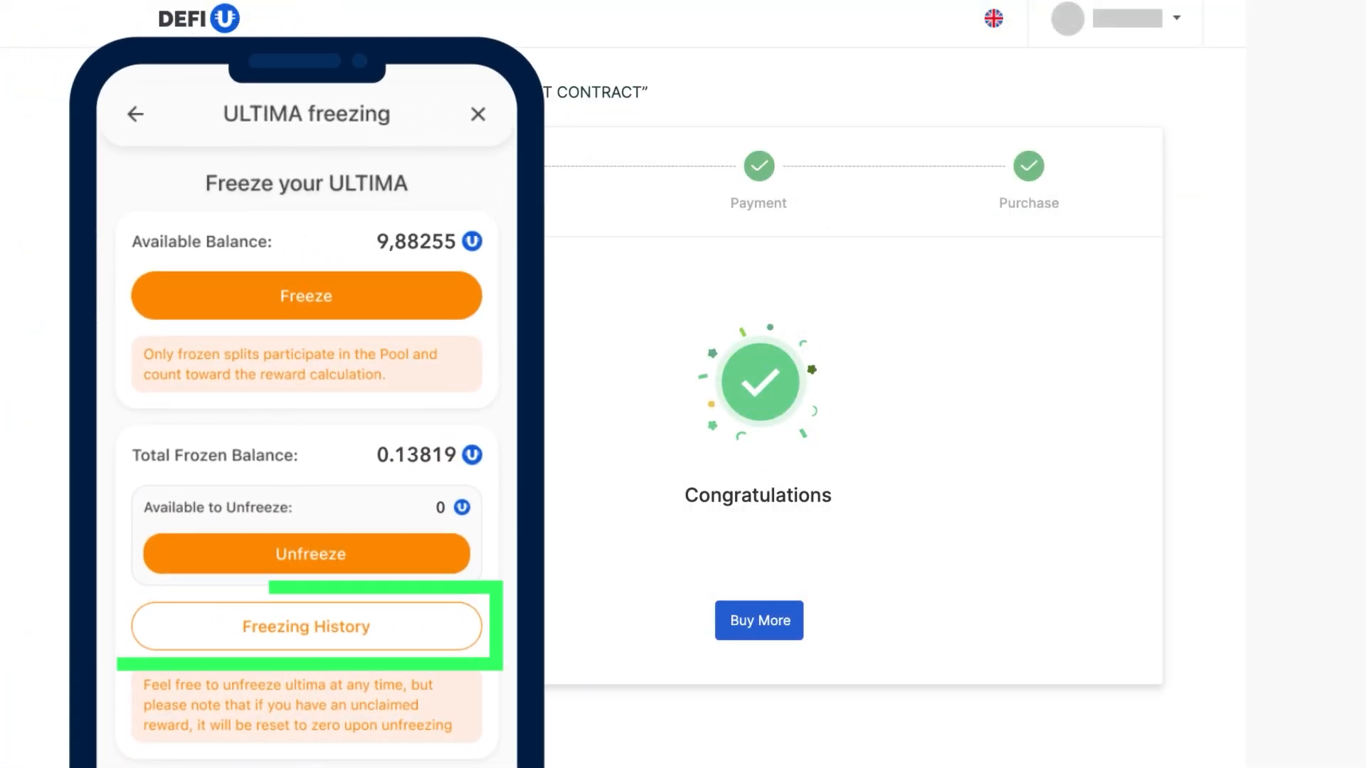
Step: Review the ULTIMA freezing history, then accept the General Terms and submit the STARTER purchase
{"action": "left_click", "coordinate": [306, 627]}
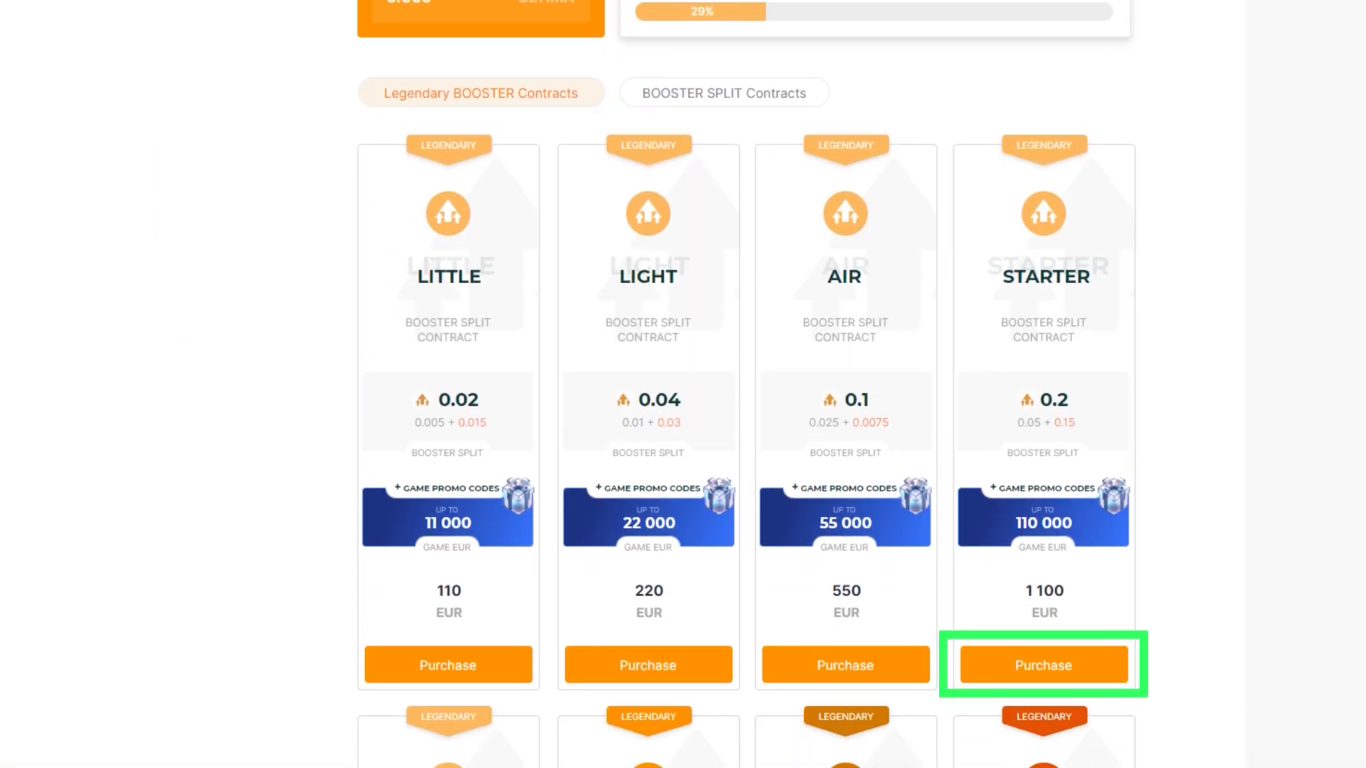
{"action": "left_click", "coordinate": [1042, 665]}
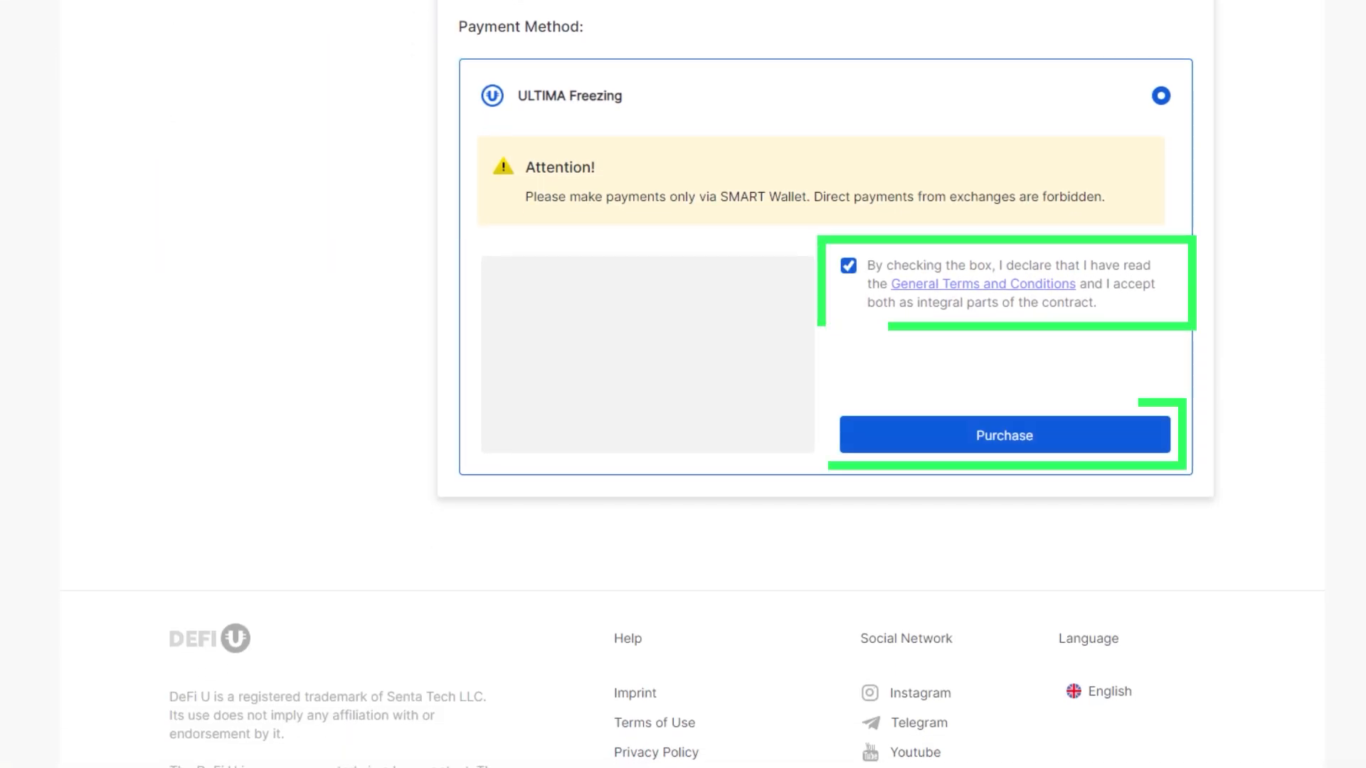
{"action": "left_click", "coordinate": [1003, 436]}
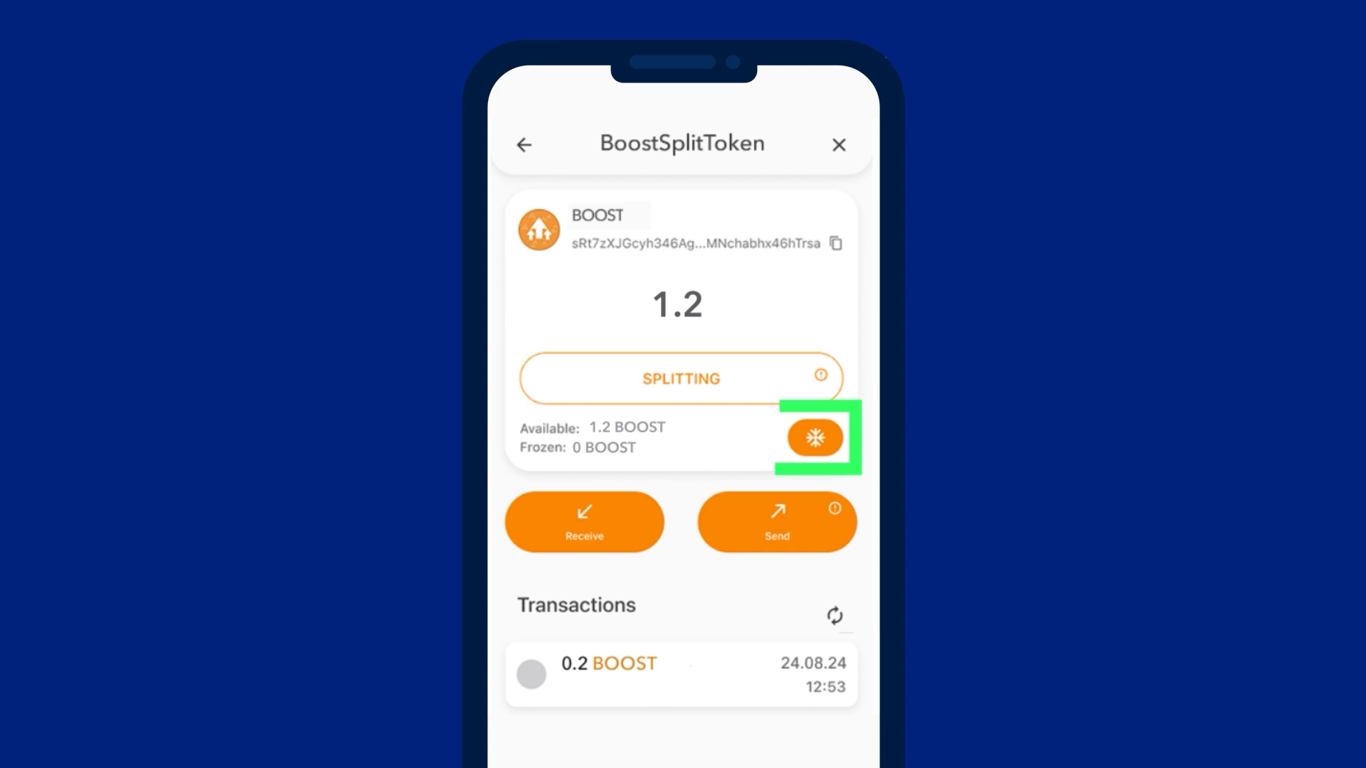
Step: Freeze 0.2 BOOST in Smart Wallet, leaving 1.0 BOOST available
{"action": "left_click", "coordinate": [813, 437]}
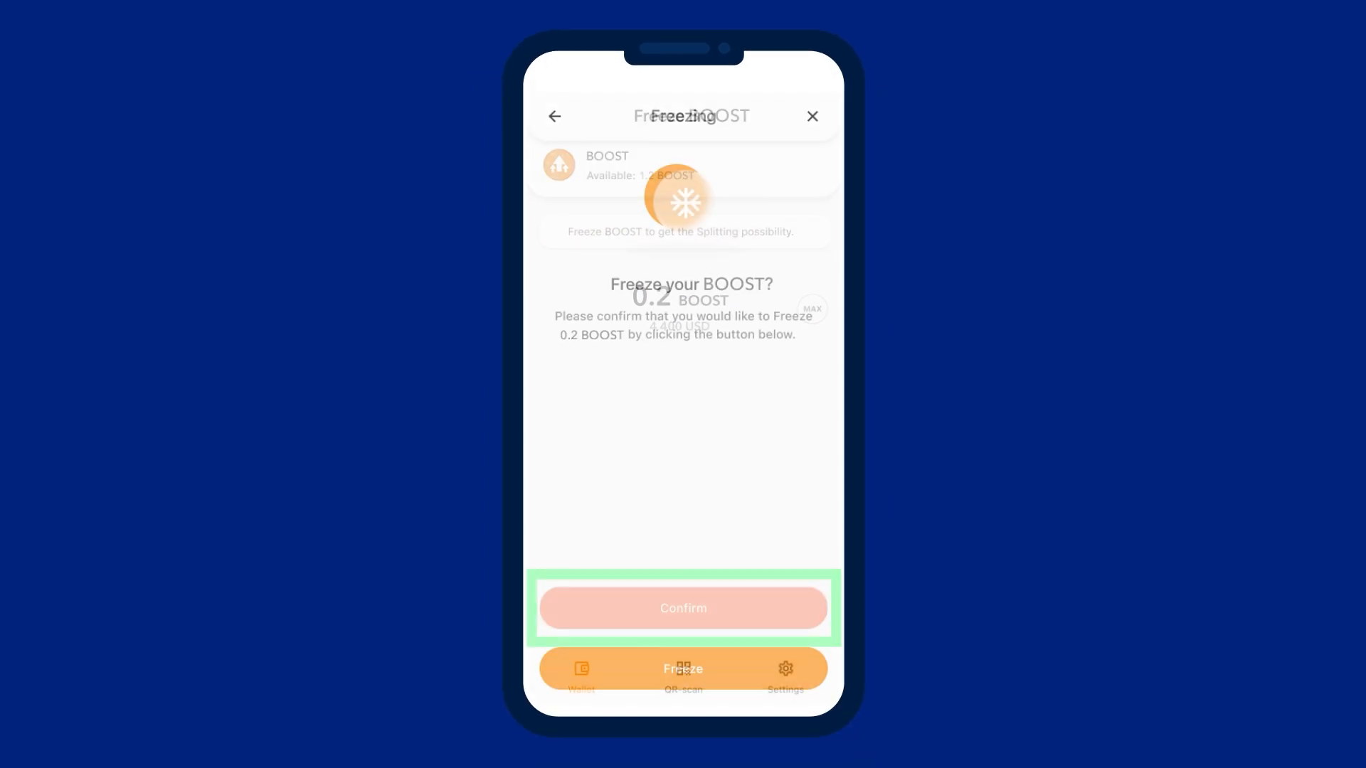
{"action": "left_click", "coordinate": [683, 607]}
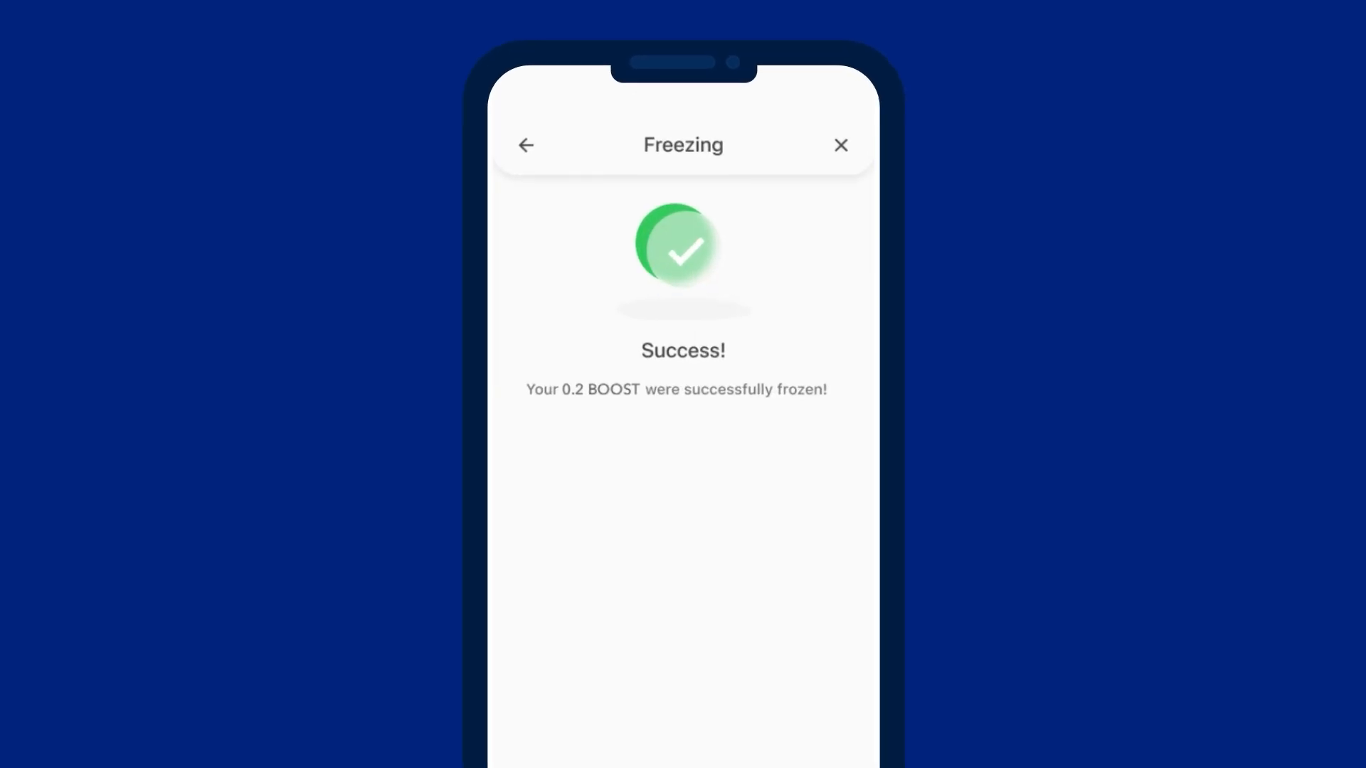
{"action": "left_click", "coordinate": [839, 145]}
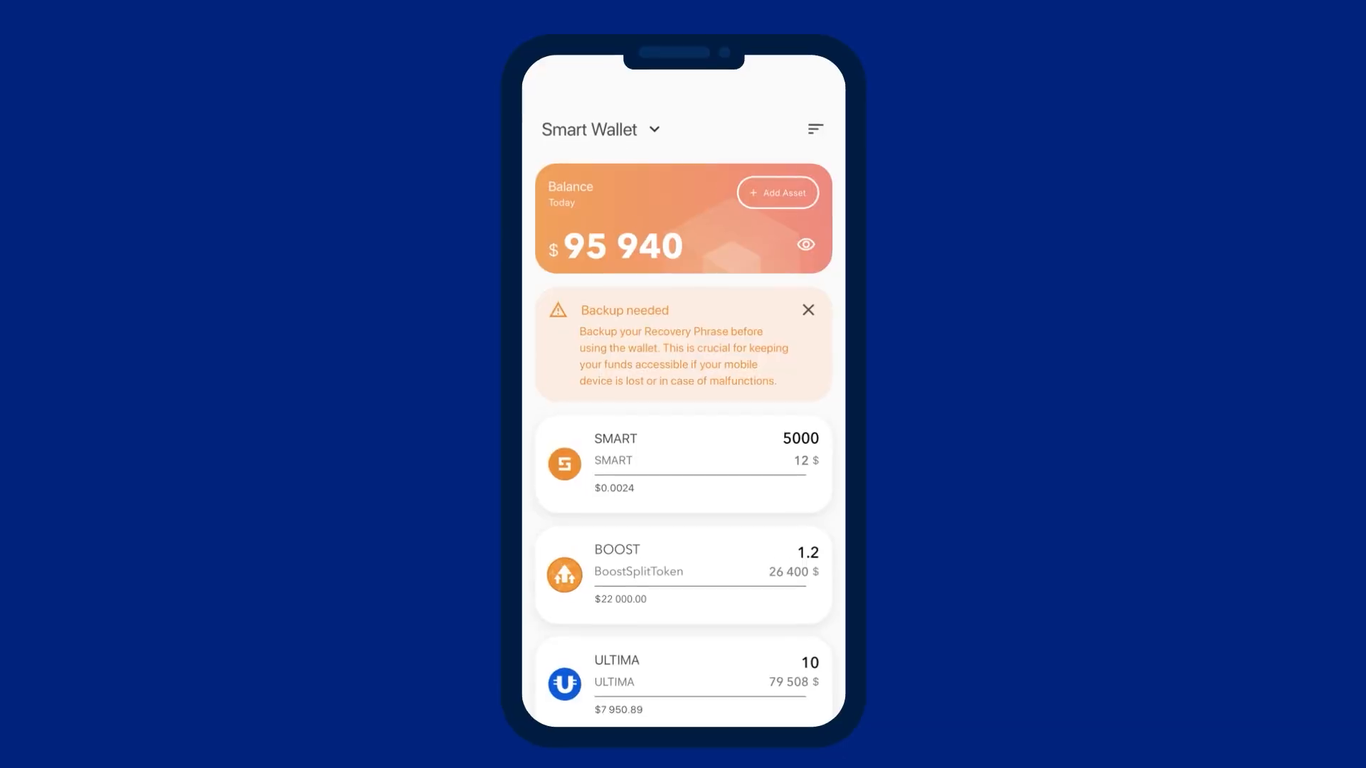
Step: Claim the 0.001 ULTIMA splitting reward from the BOOST token details
{"action": "left_click", "coordinate": [682, 574]}
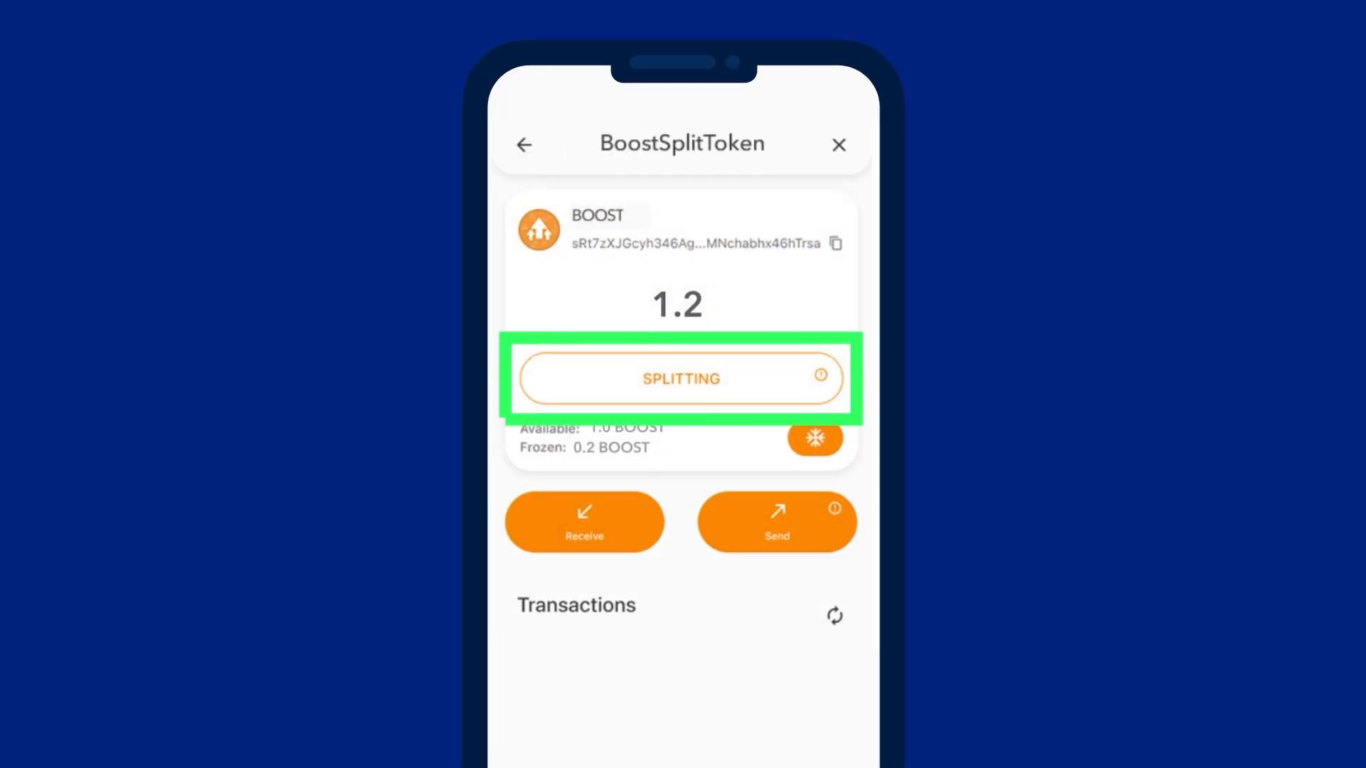
{"action": "left_click", "coordinate": [682, 379]}
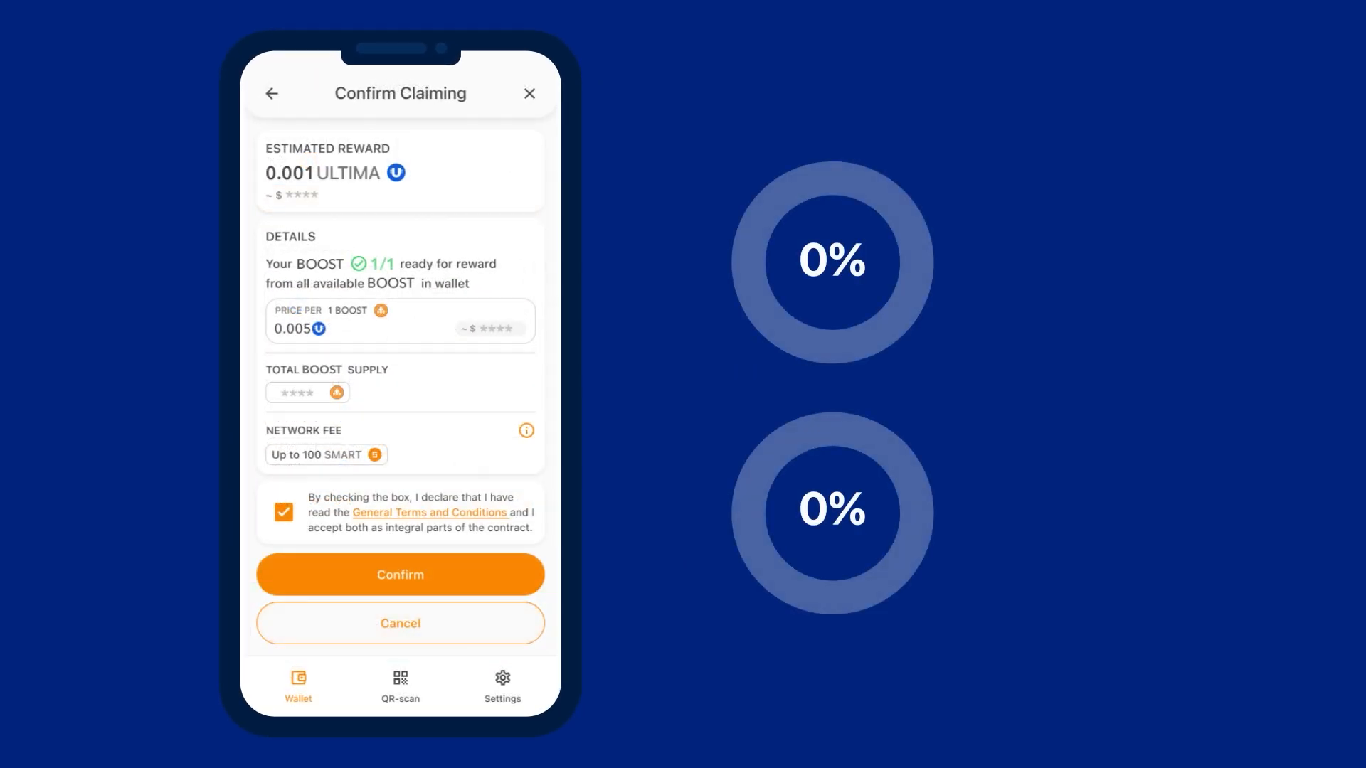
{"action": "left_click", "coordinate": [400, 573]}
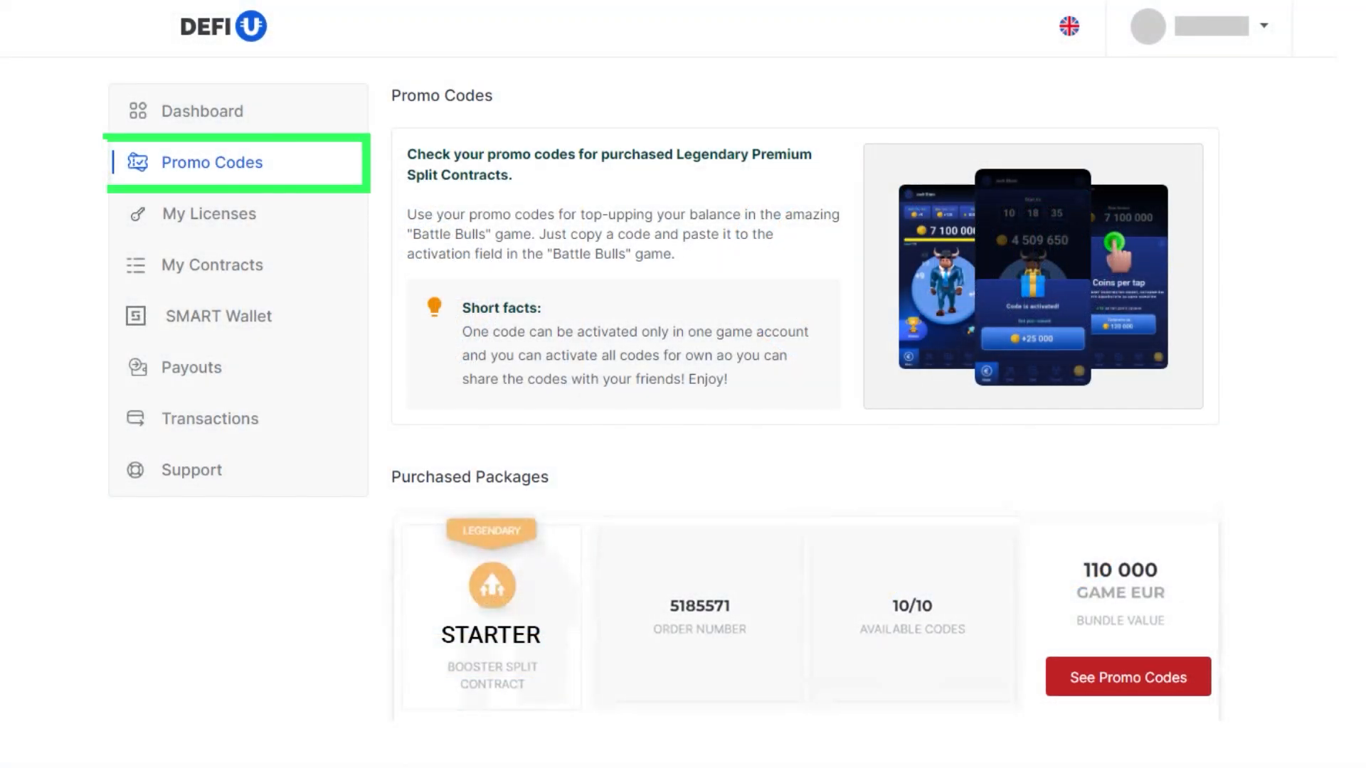
Step: Show the STARTER package's promo codes with their values and activation status
{"action": "scroll", "scroll_direction": "down", "scroll_amount": 3}
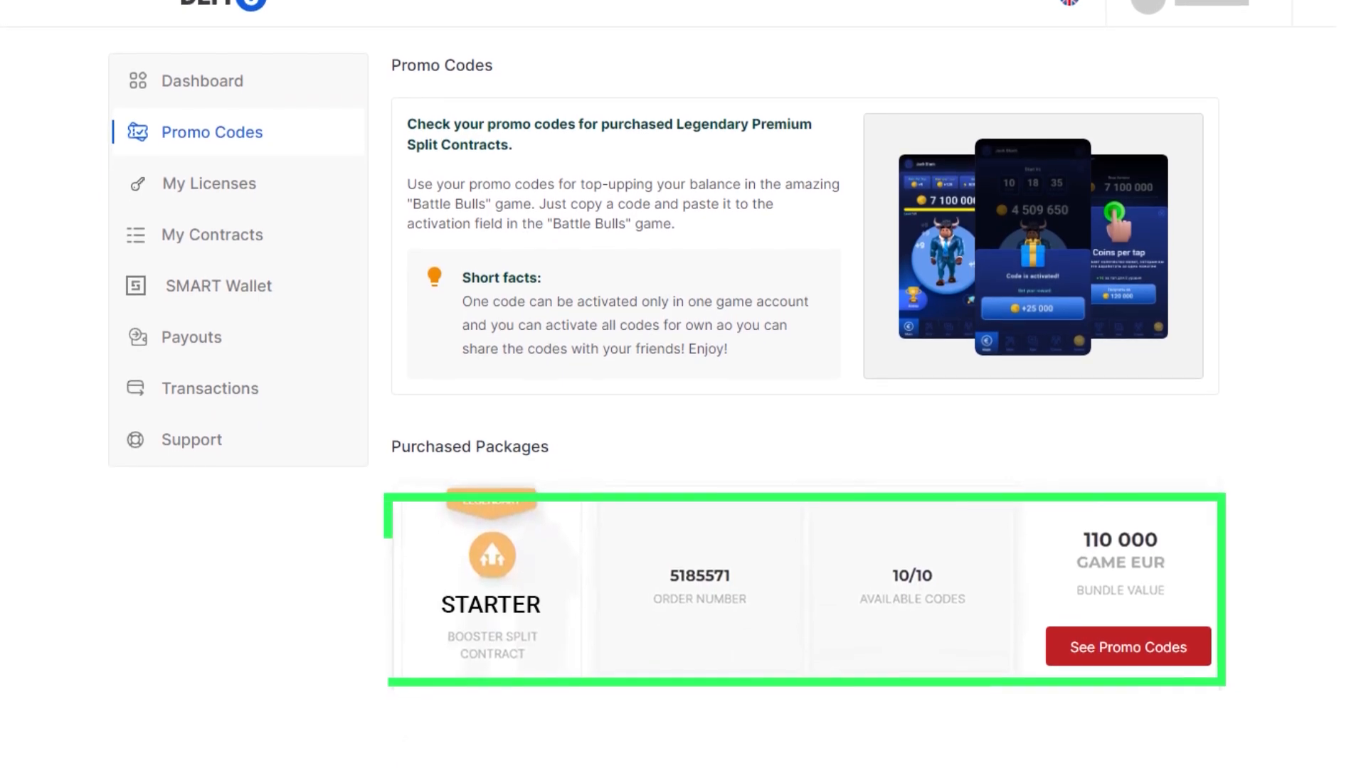
{"action": "scroll", "scroll_direction": "down", "scroll_amount": 3}
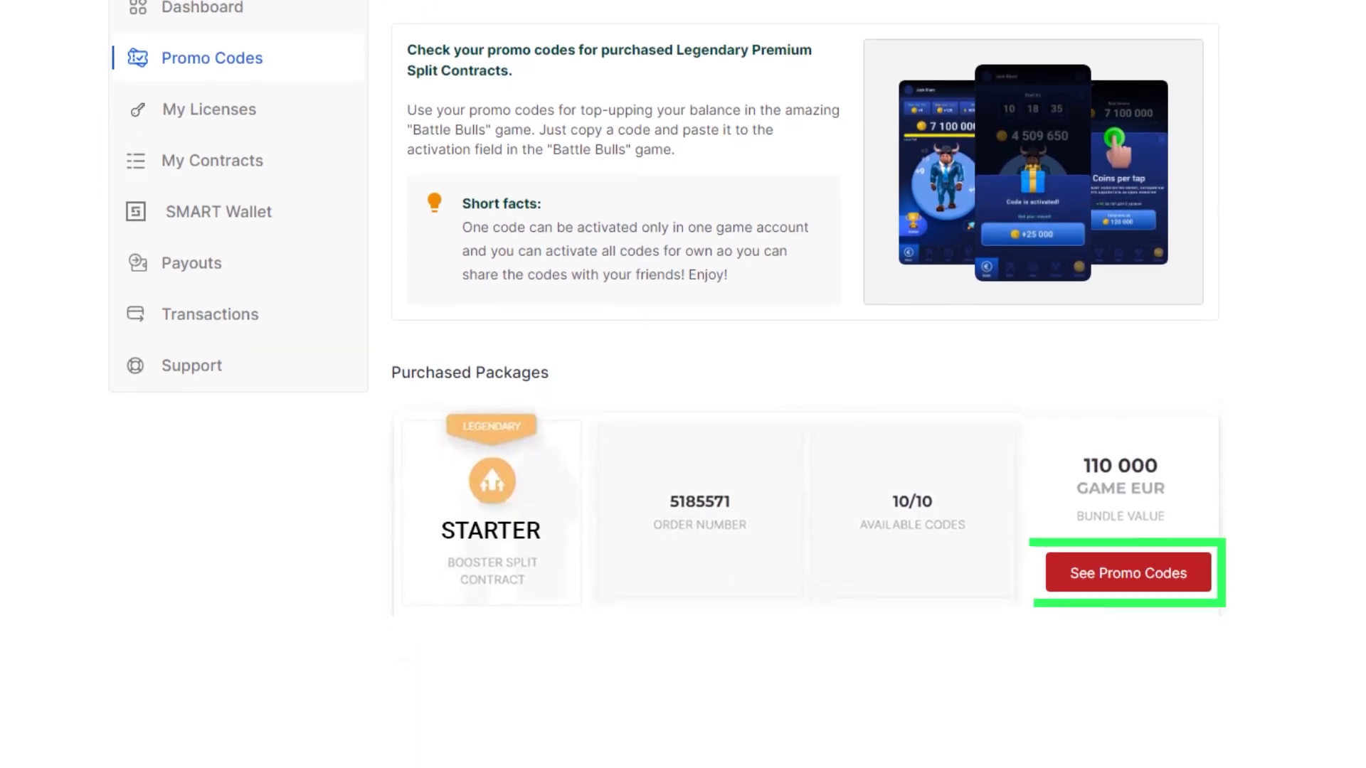
{"action": "left_click", "coordinate": [1127, 572]}
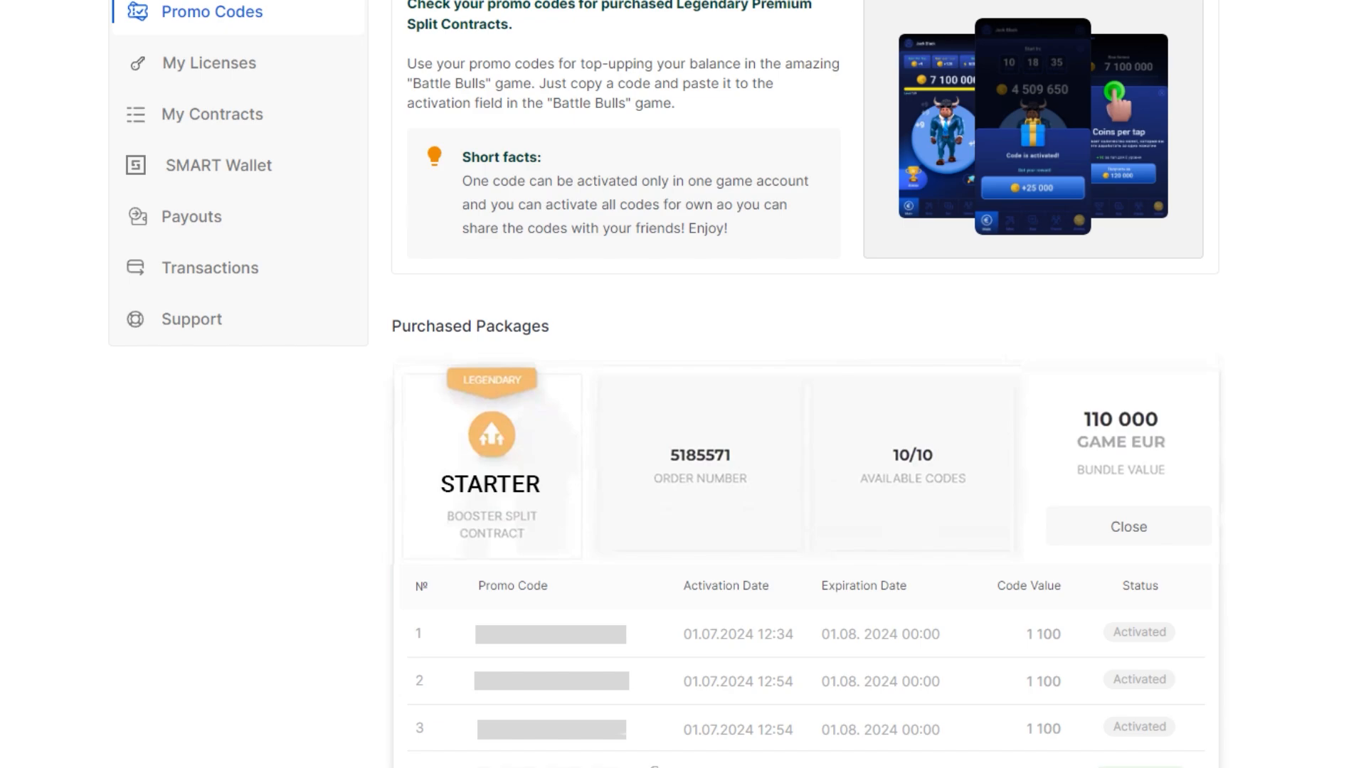
{"action": "scroll", "scroll_direction": "down", "scroll_amount": 3}
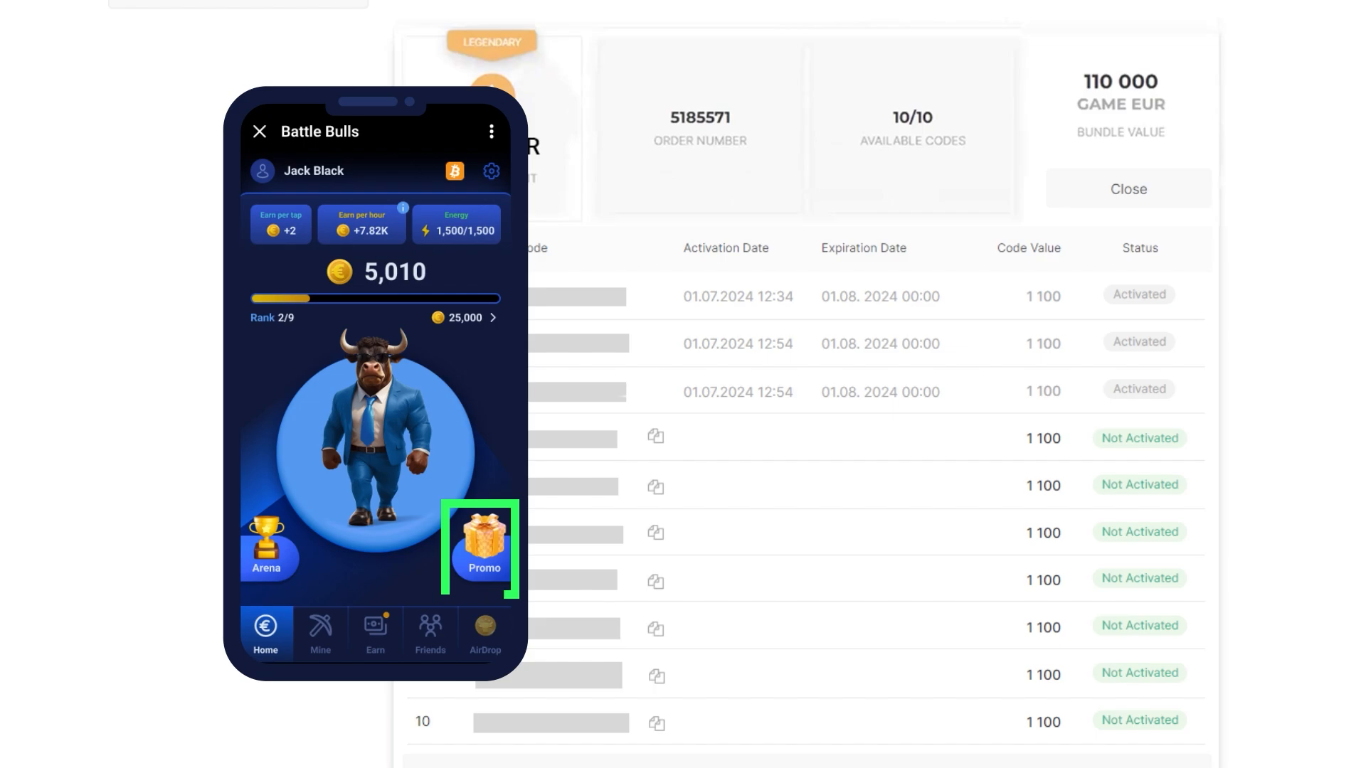
Step: Enter a package promo code in Battle Bulls and submit it for activation
{"action": "left_click", "coordinate": [484, 550]}
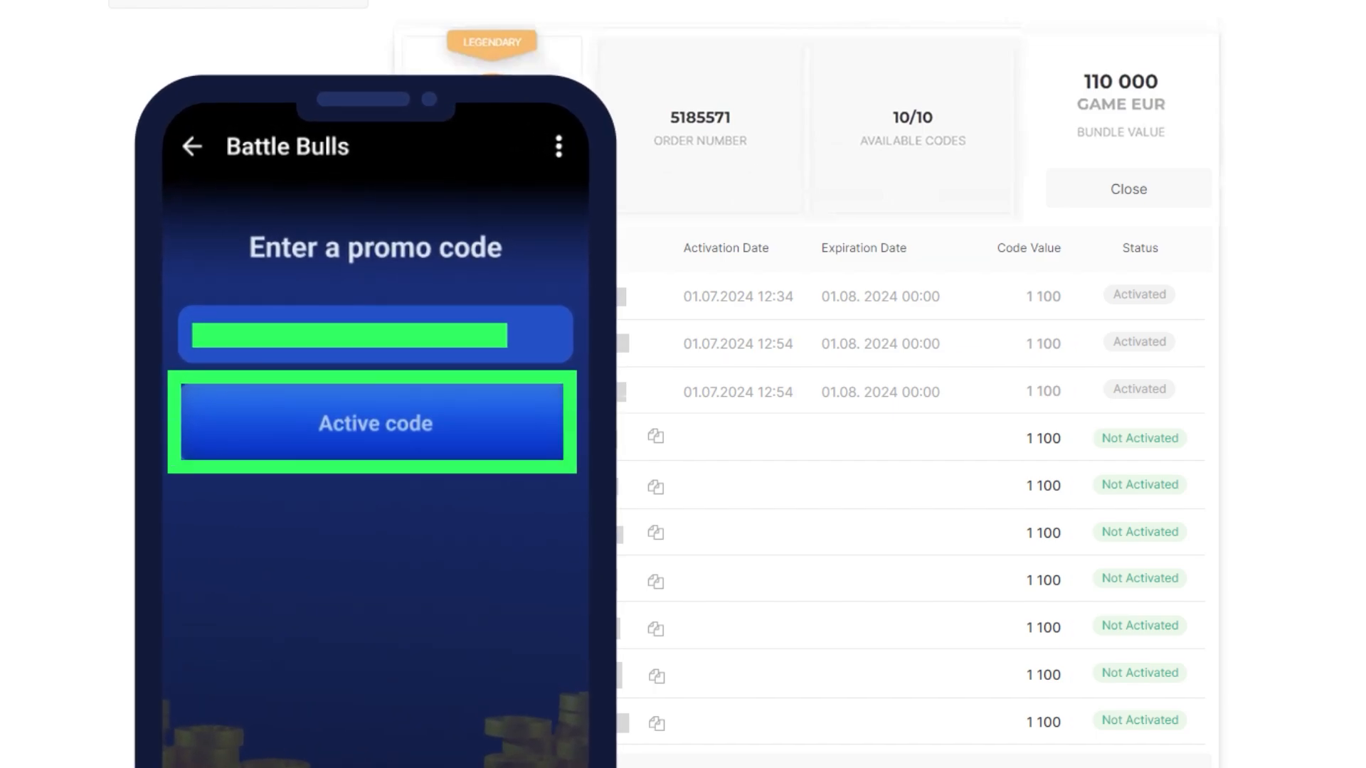
{"action": "left_click", "coordinate": [374, 424]}
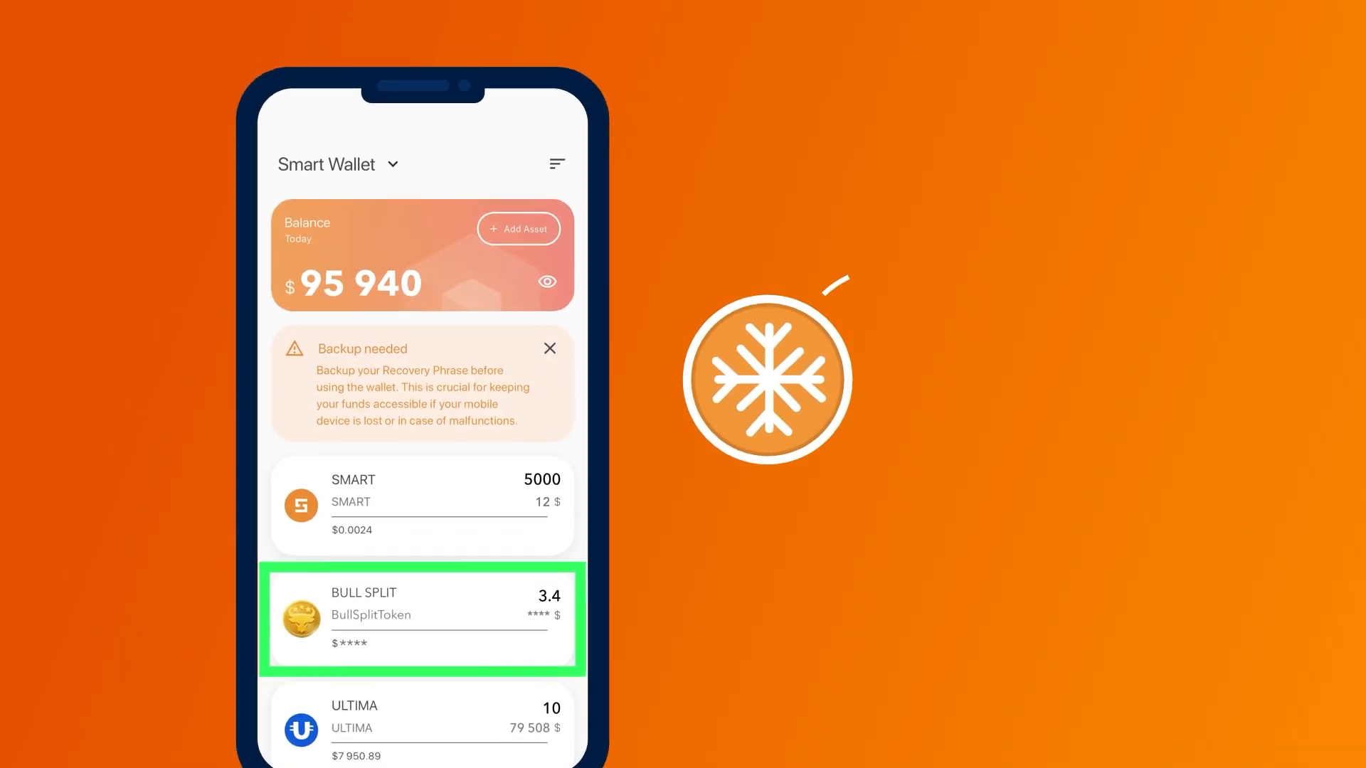
Step: Freeze the 1.0 BULL SPLIT balance and dismiss the success message
{"action": "left_click", "coordinate": [421, 619]}
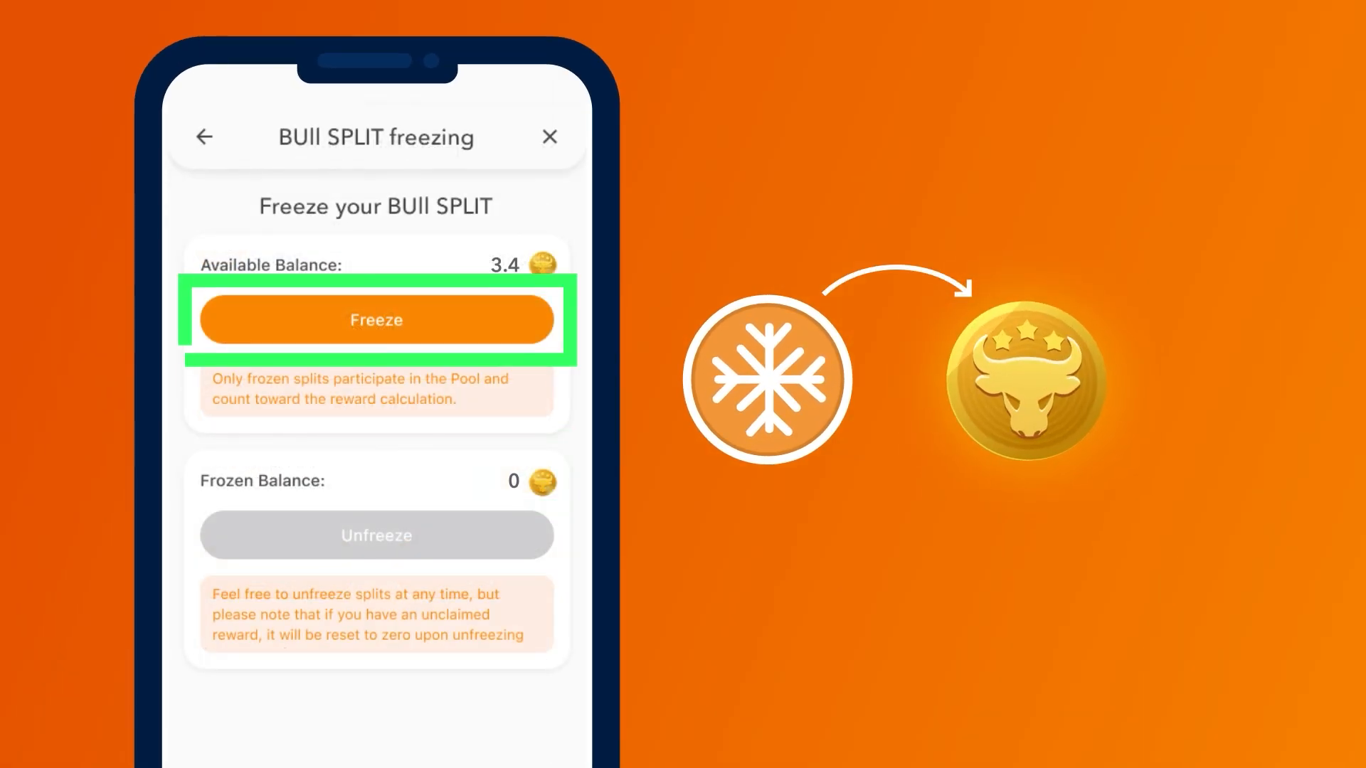
{"action": "left_click", "coordinate": [376, 320]}
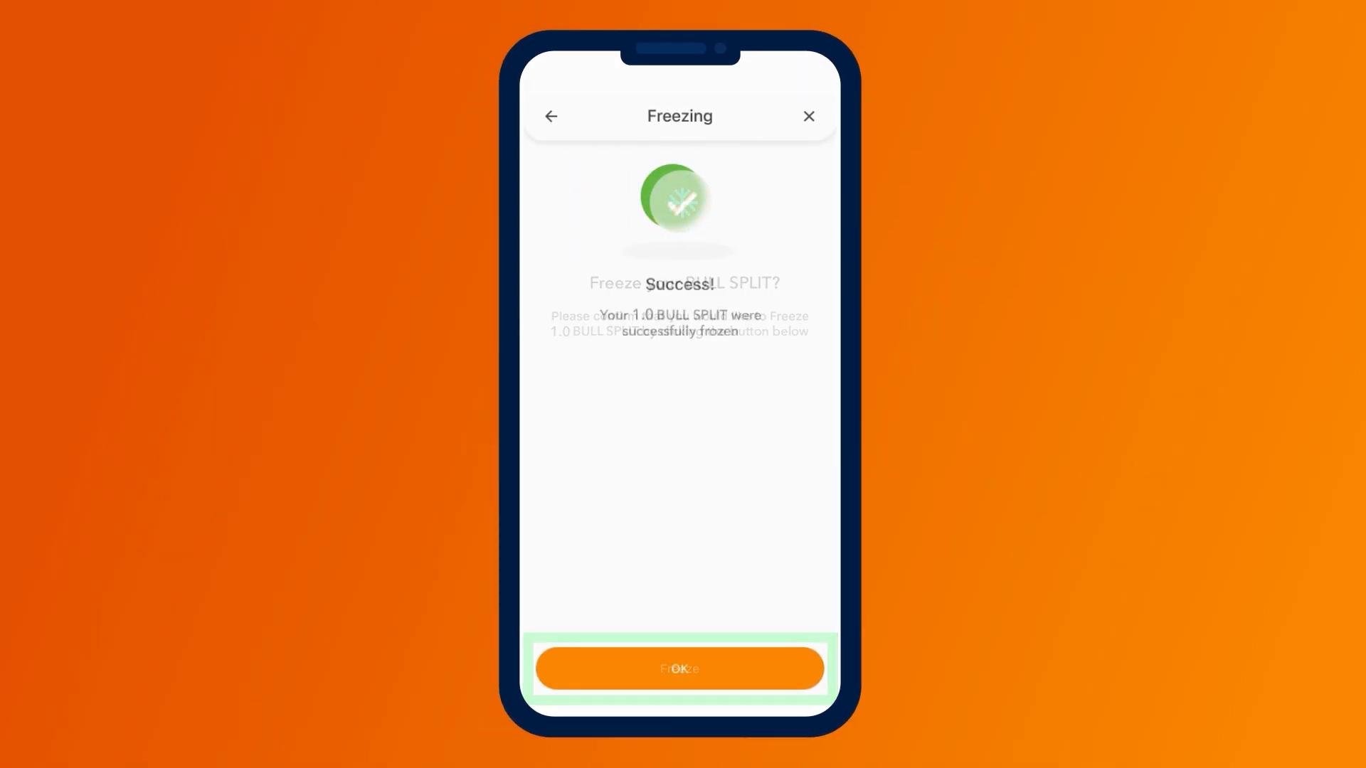
{"action": "left_click", "coordinate": [680, 669]}
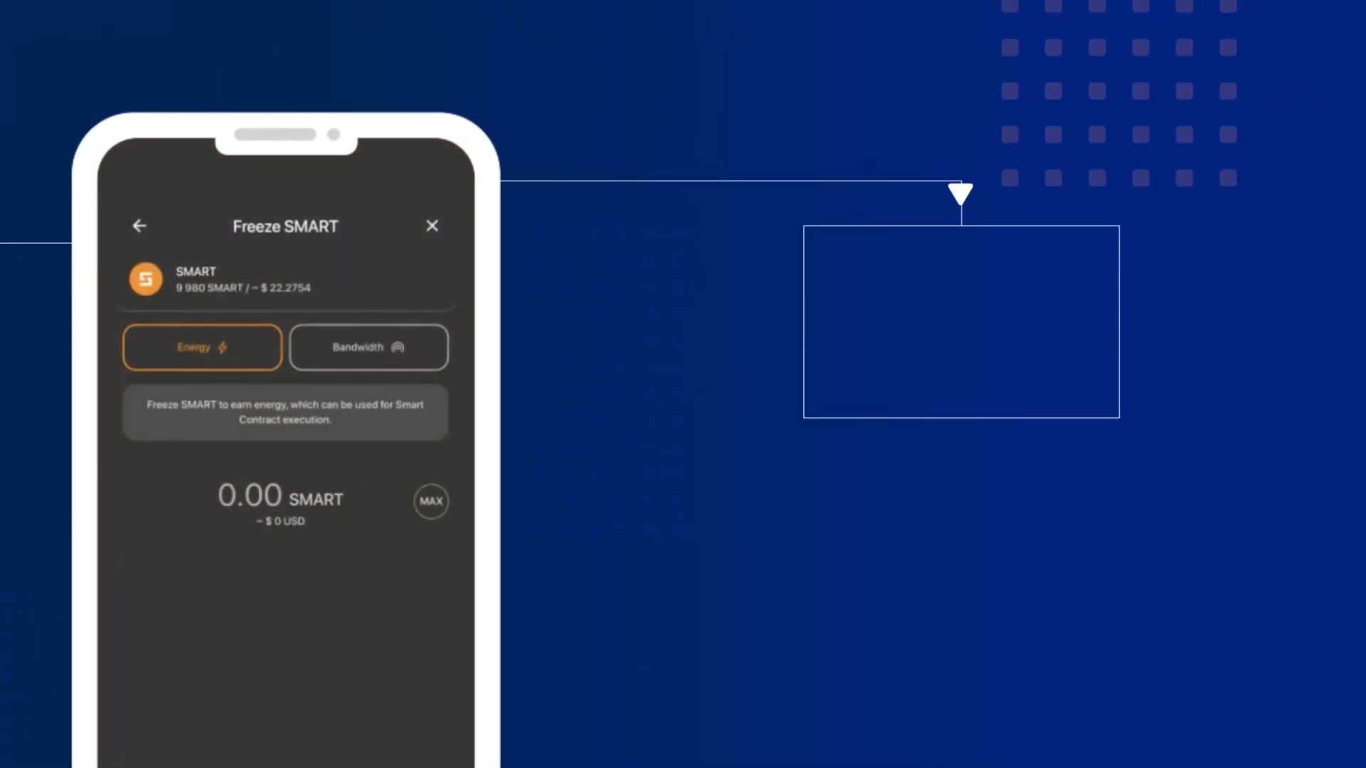
Step: Set the Freeze SMART screen to earn Energy
{"action": "left_click", "coordinate": [200, 347]}
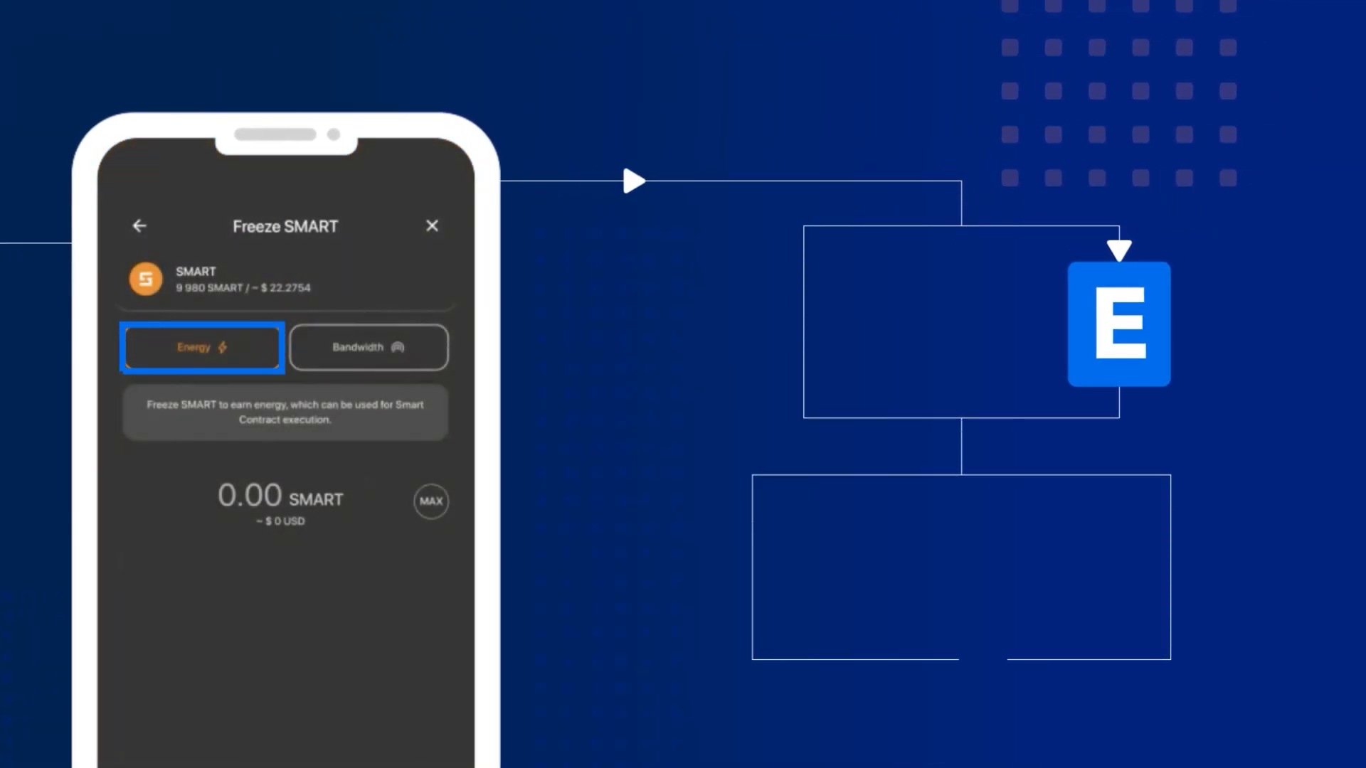
{"action": "left_click", "coordinate": [367, 347]}
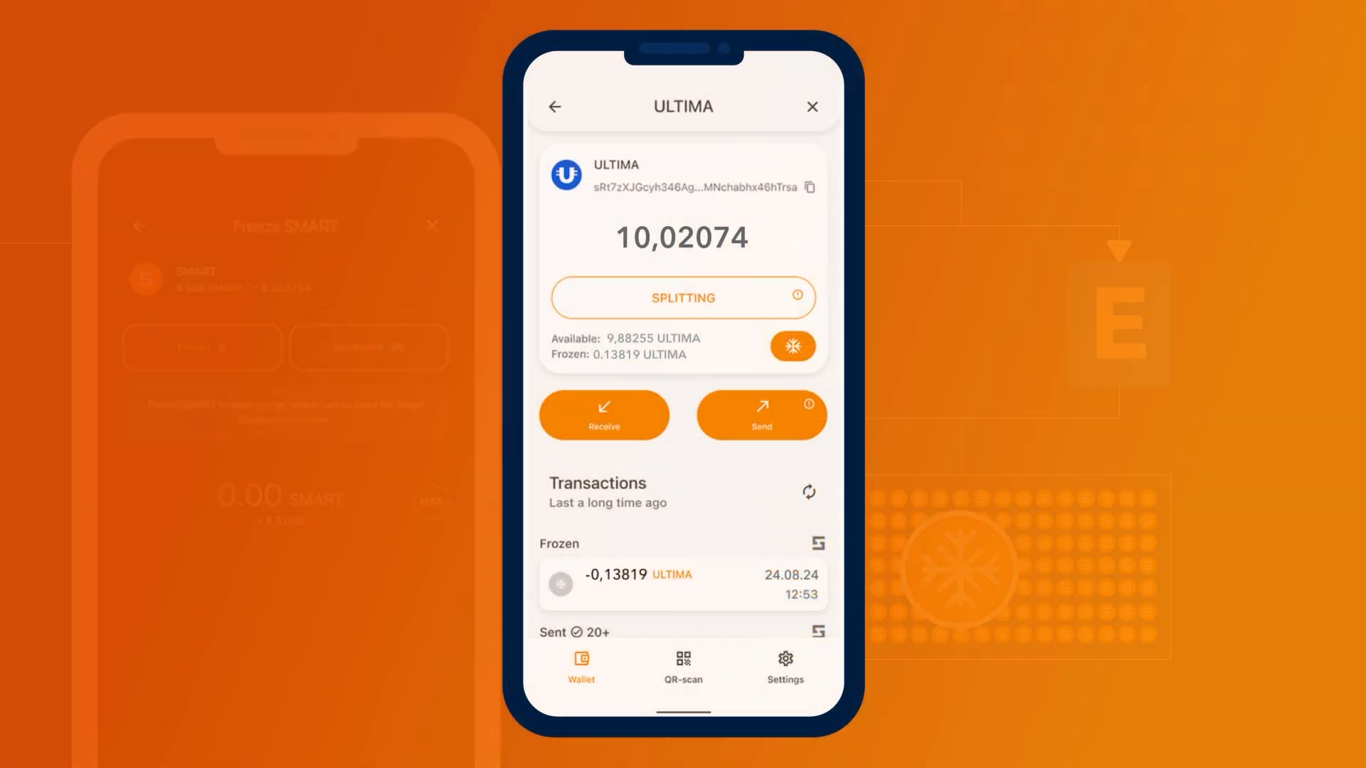
Step: Check the ULTIMA freezing history and start unfreezing the 0.13819 frozen ULTIMA
{"action": "left_click", "coordinate": [791, 346]}
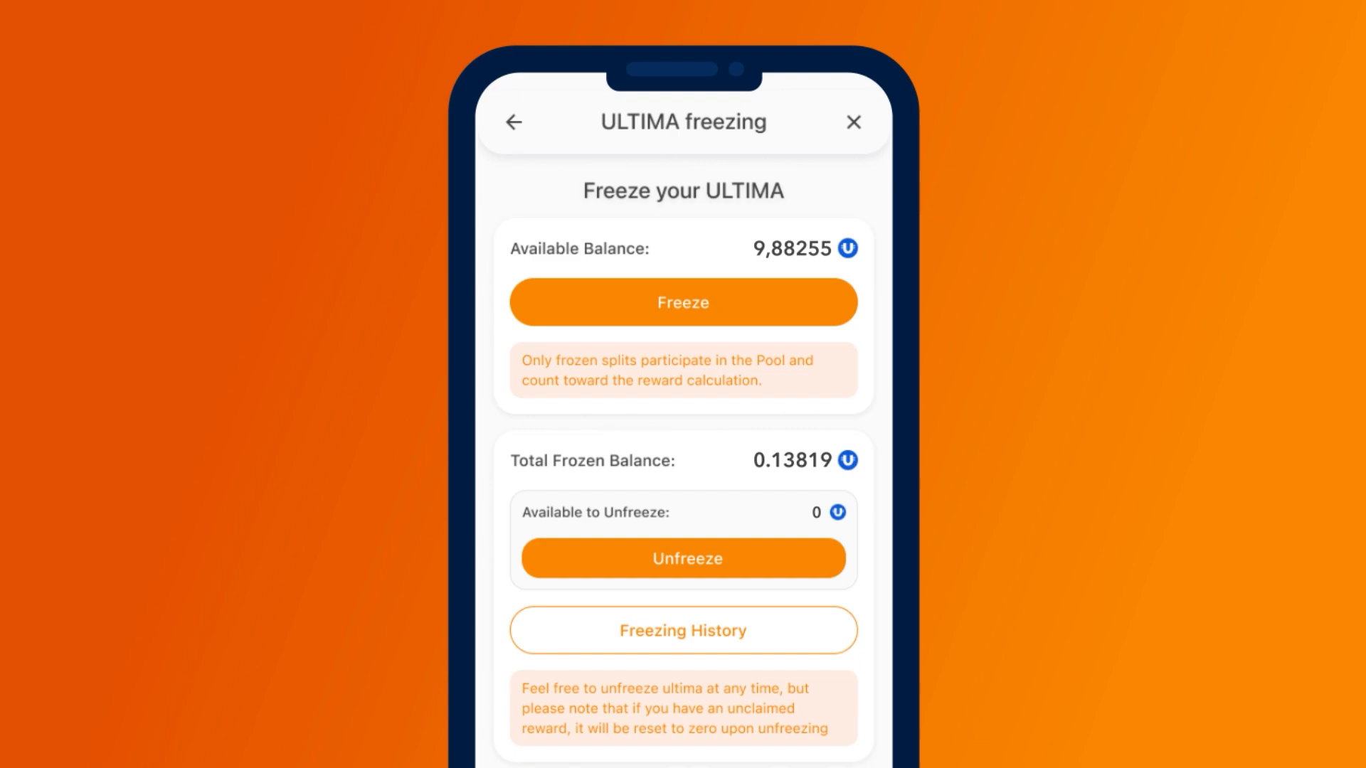
{"action": "left_click", "coordinate": [683, 630]}
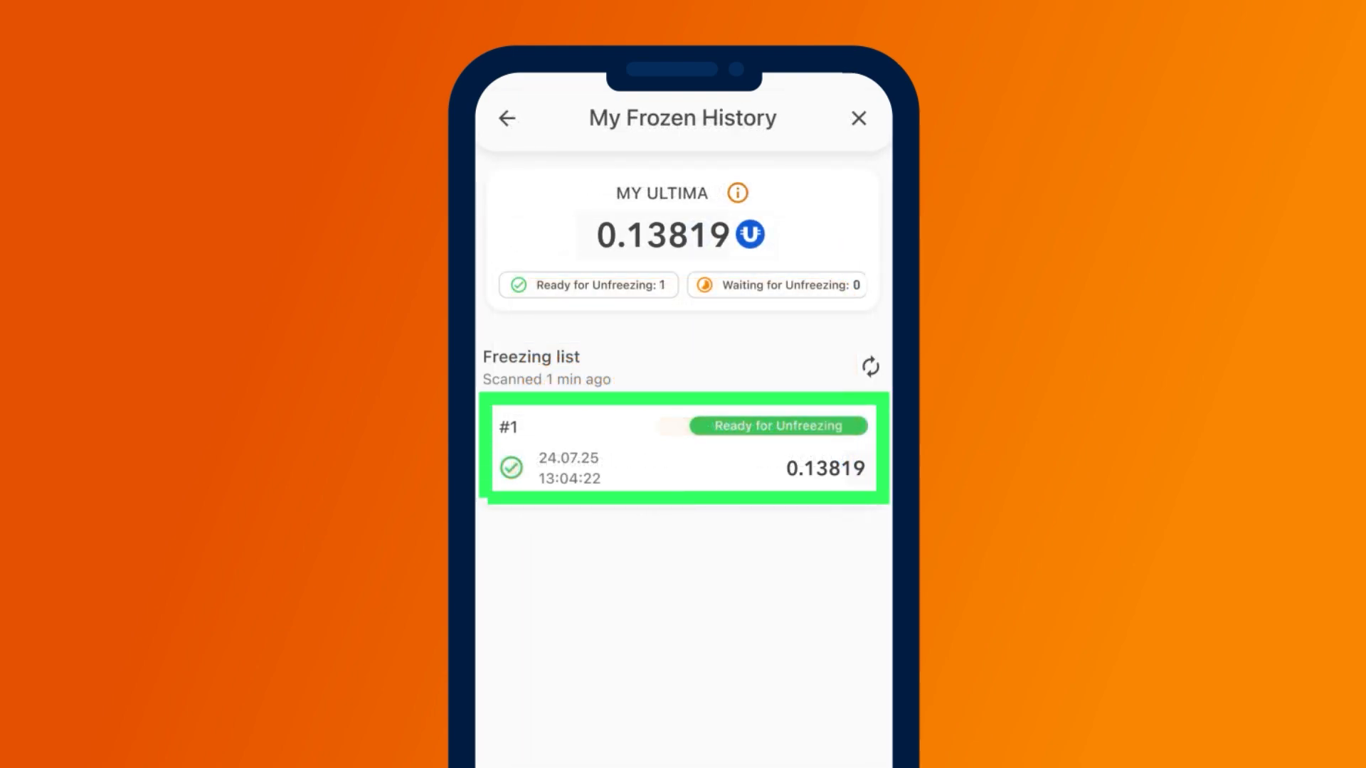
{"action": "left_click", "coordinate": [508, 118]}
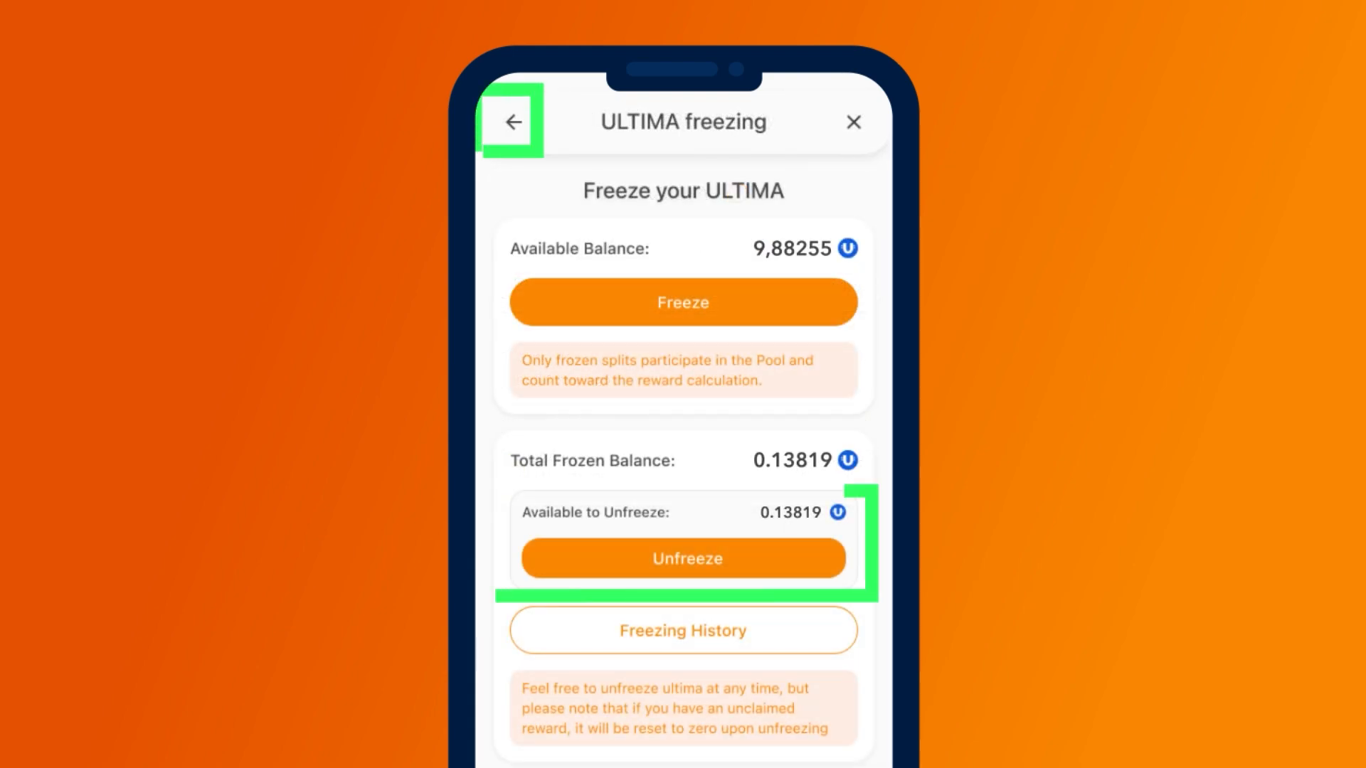
{"action": "left_click", "coordinate": [683, 558]}
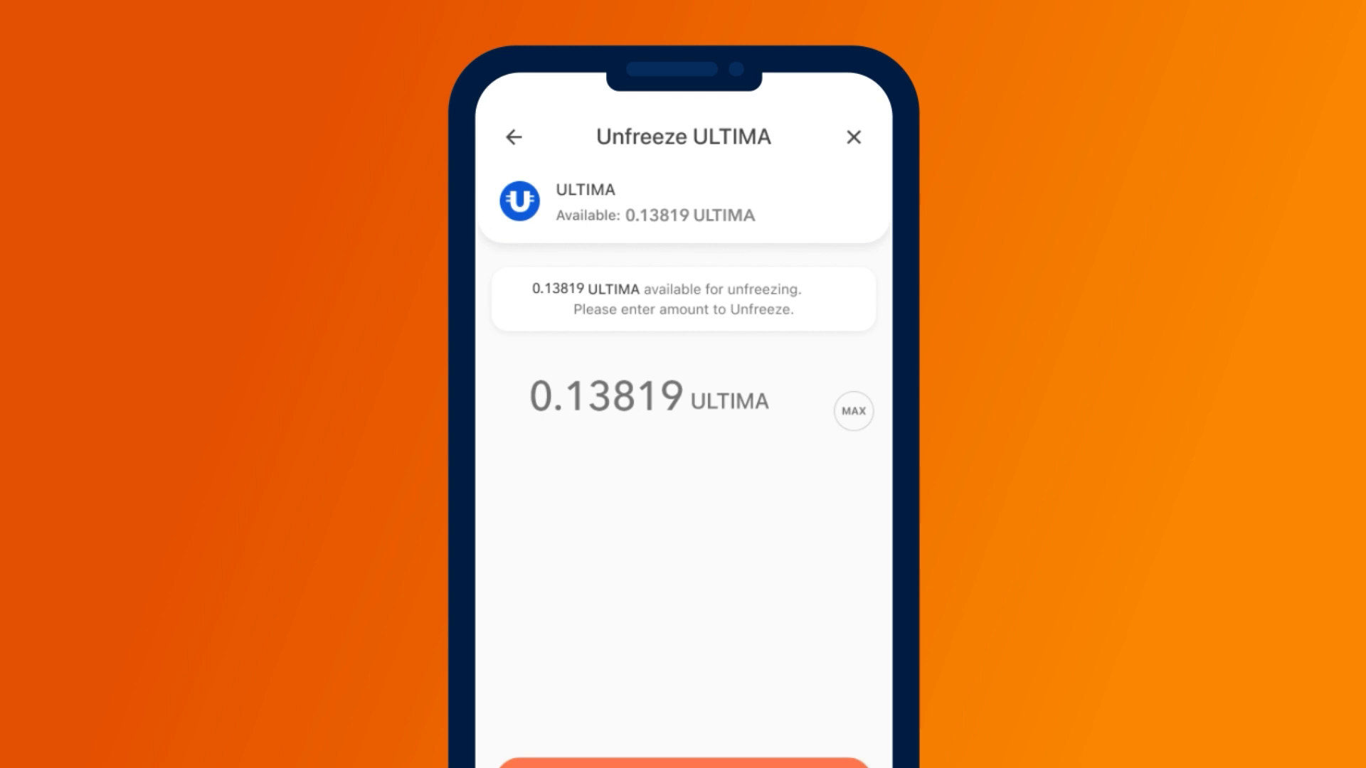